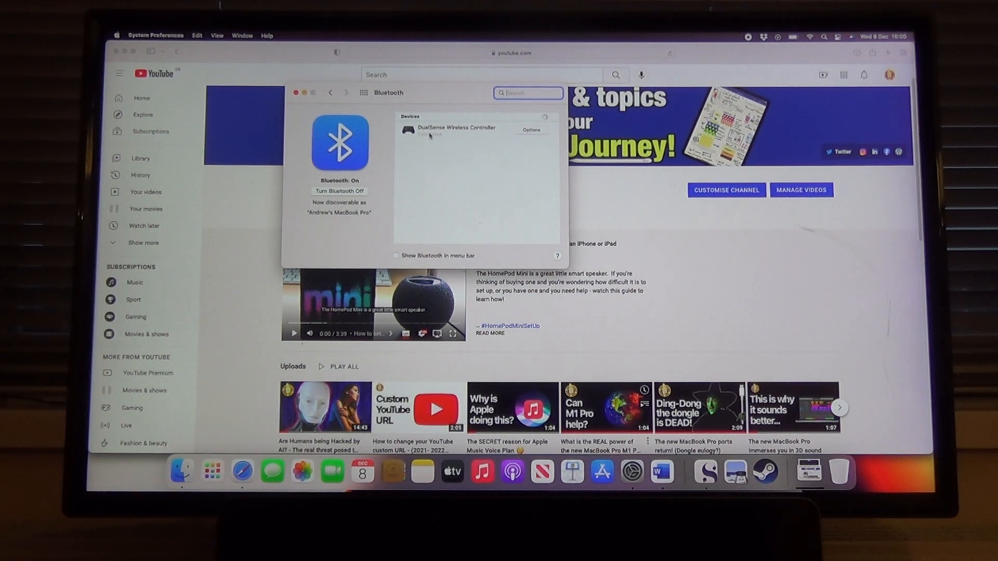
# Step: Select the connected DualSense Wireless Controller in the Bluetooth Devices list
pyautogui.click(458, 130)
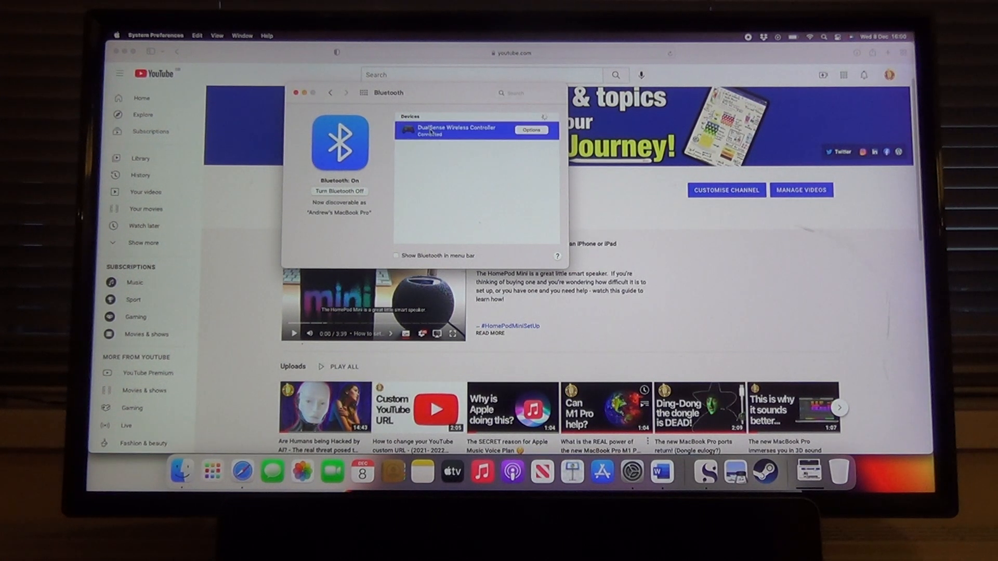